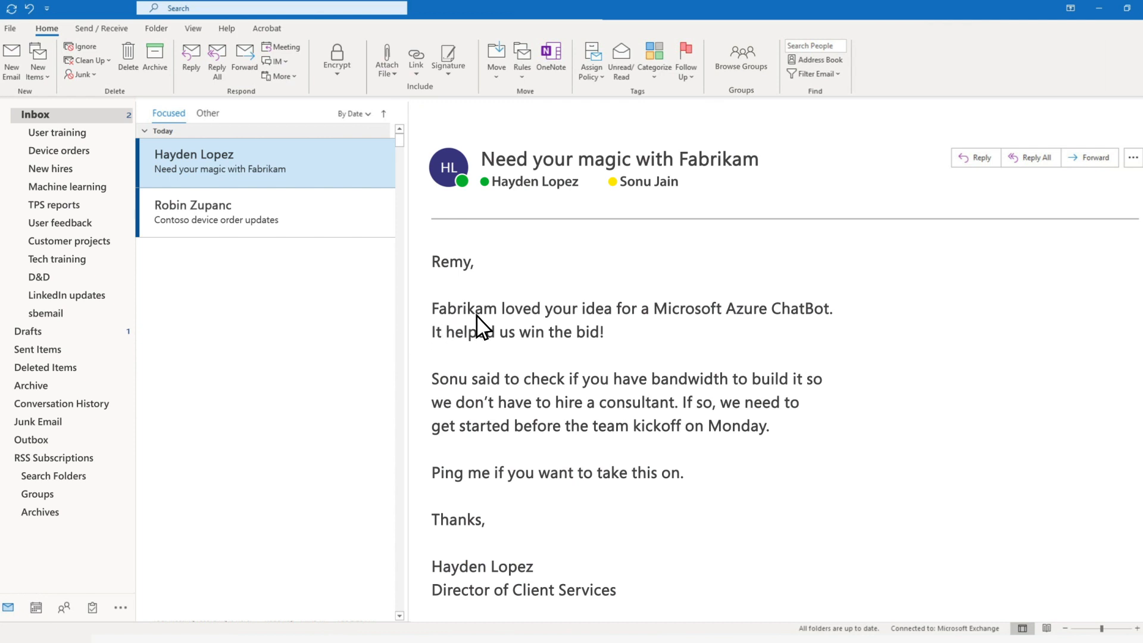
mouse_move(518, 383)
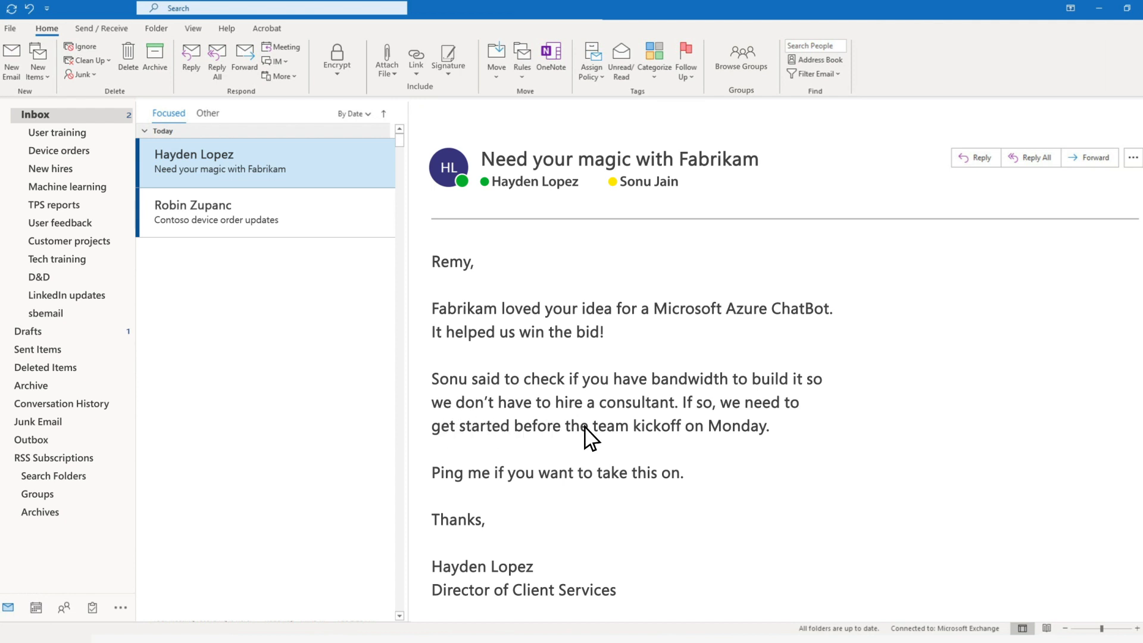
mouse_move(450, 482)
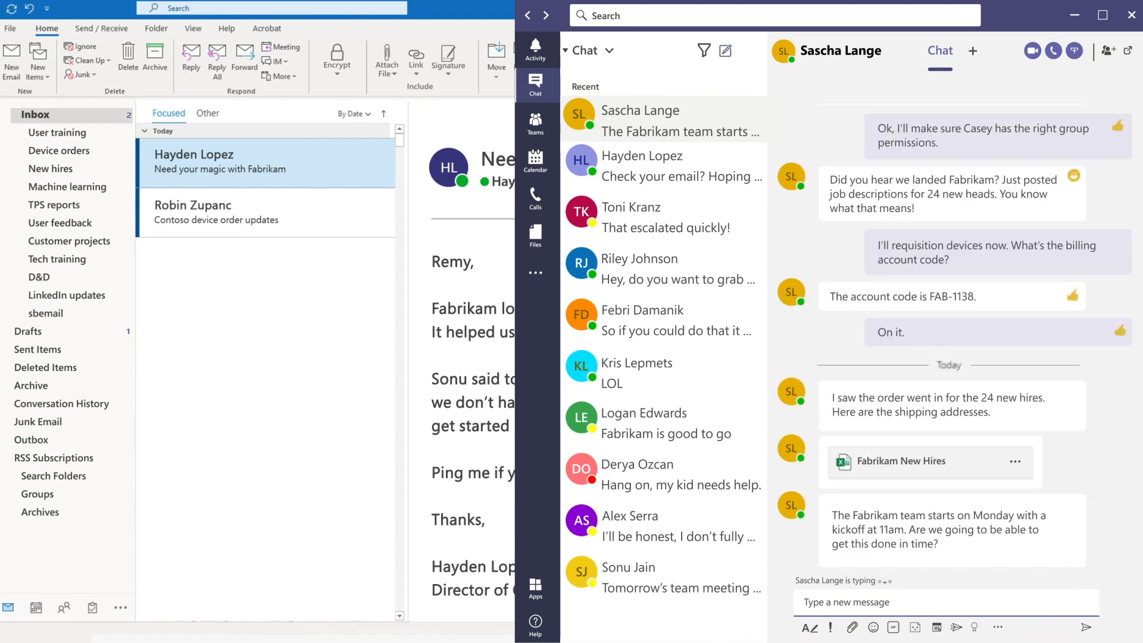
Reply to Sascha in Teams with "I'll take care of that".
type("I'll take")
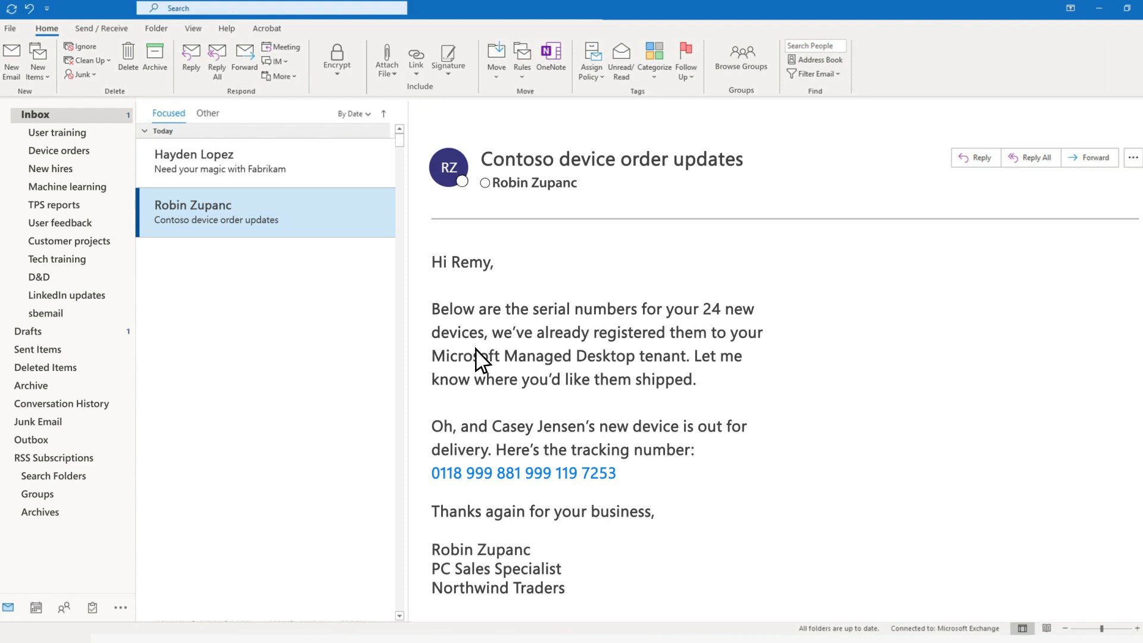
mouse_move(396, 482)
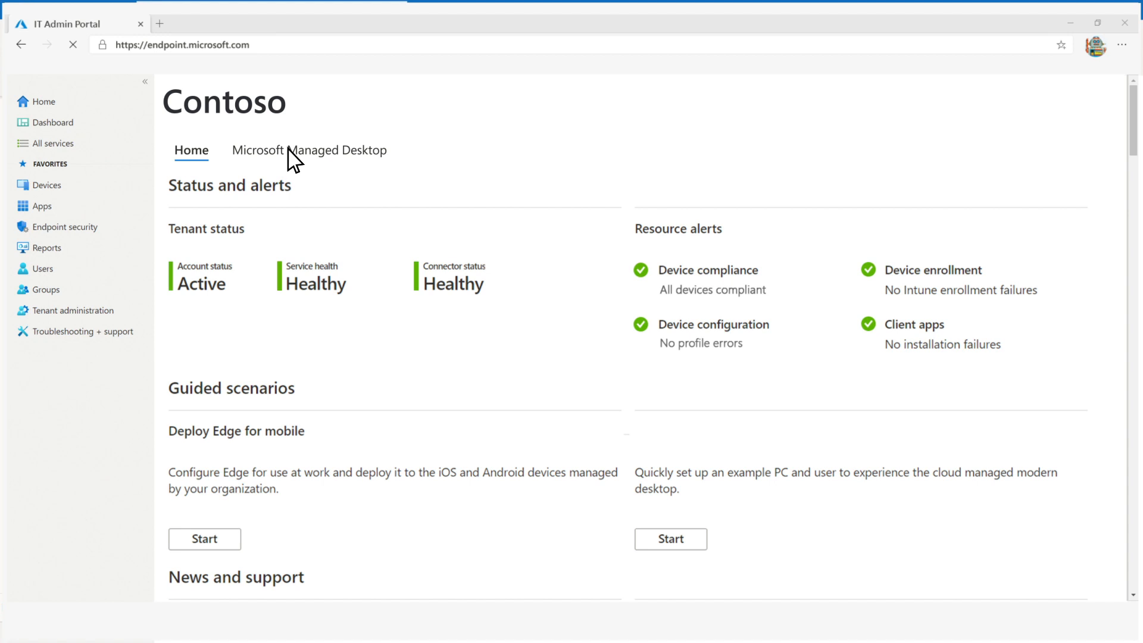
Reply to Robin asking to ship devices to the attached addresses, arriving Monday.
left_click(310, 150)
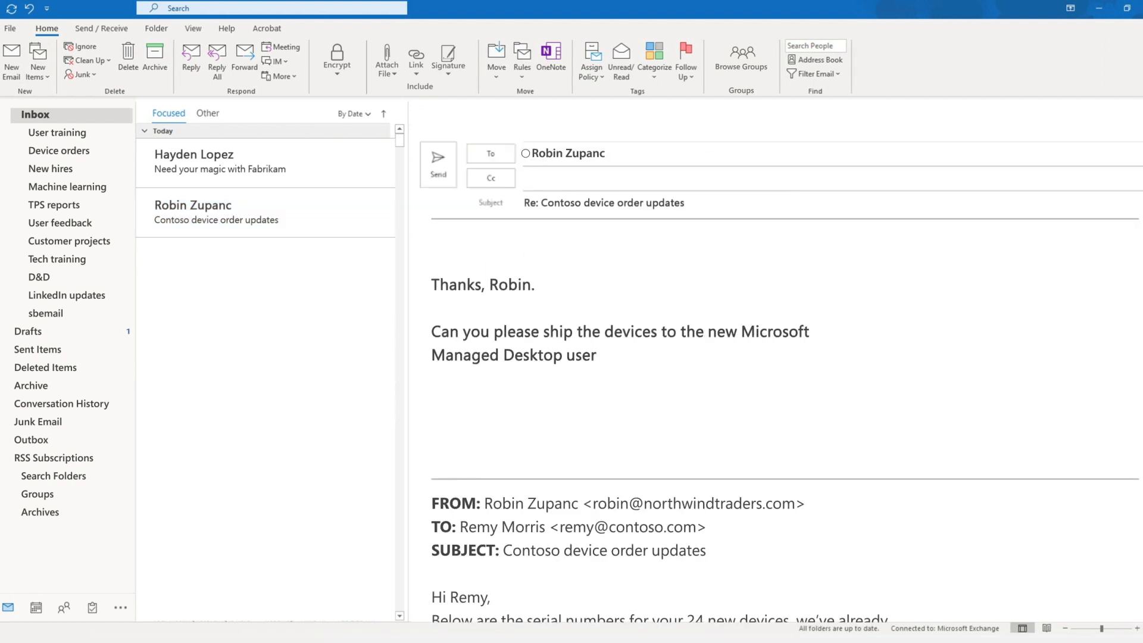
type("s? Addresses attached. All devices need to arrive Monday morning before 9 a.m.")
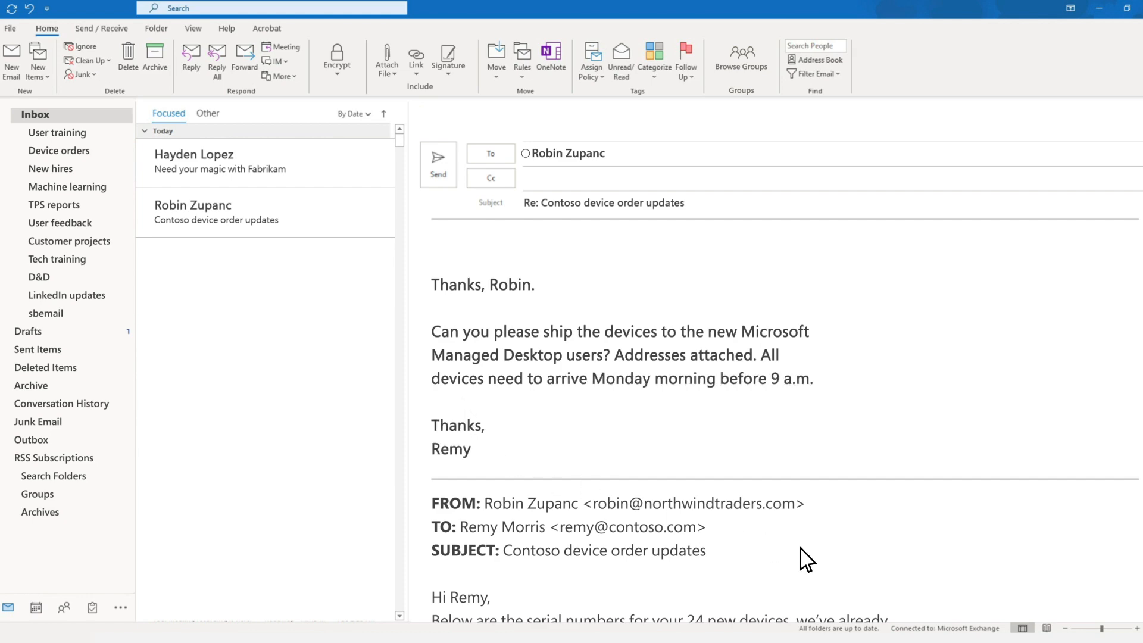
Attach the Fabrikam New Hires file from the Teams chat and restrict permissions via Encrypt.
left_click(1015, 423)
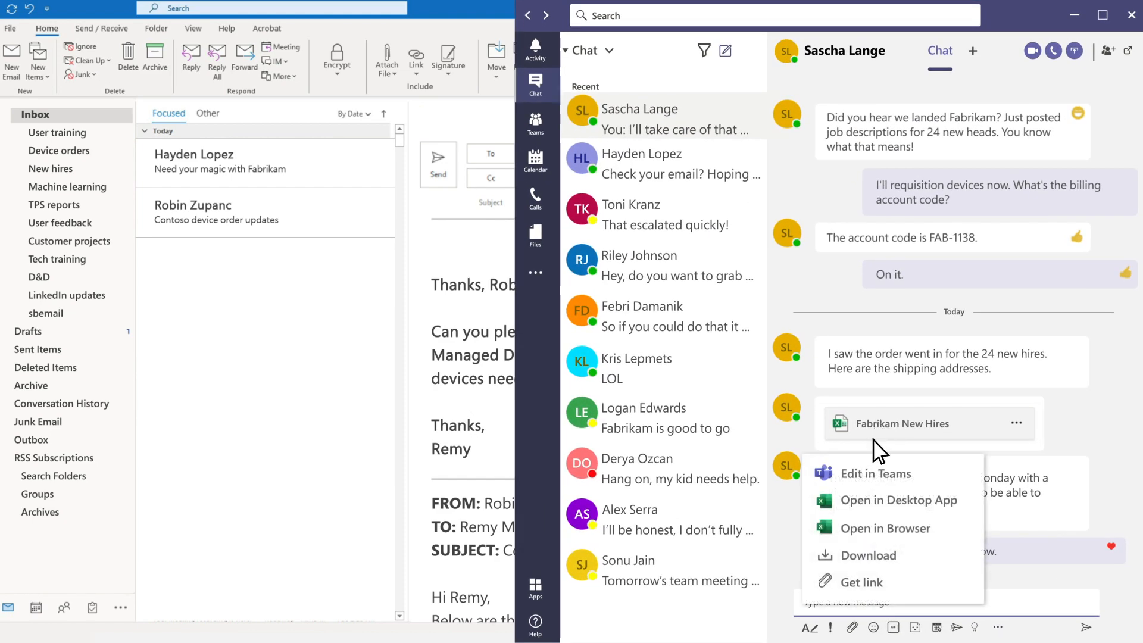
left_click(868, 556)
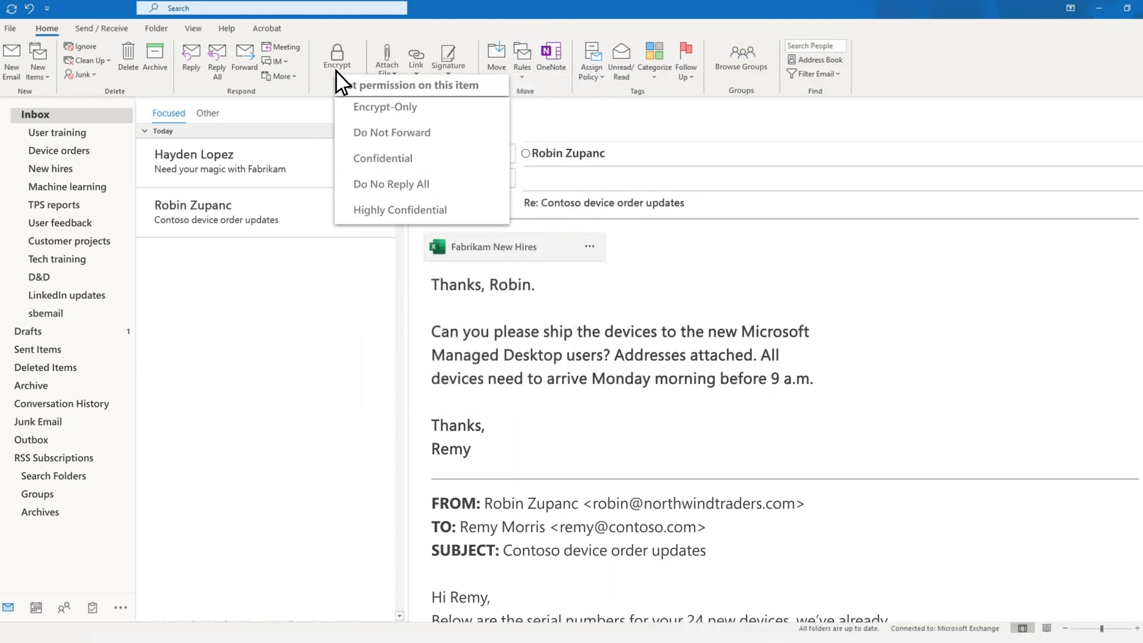
left_click(385, 106)
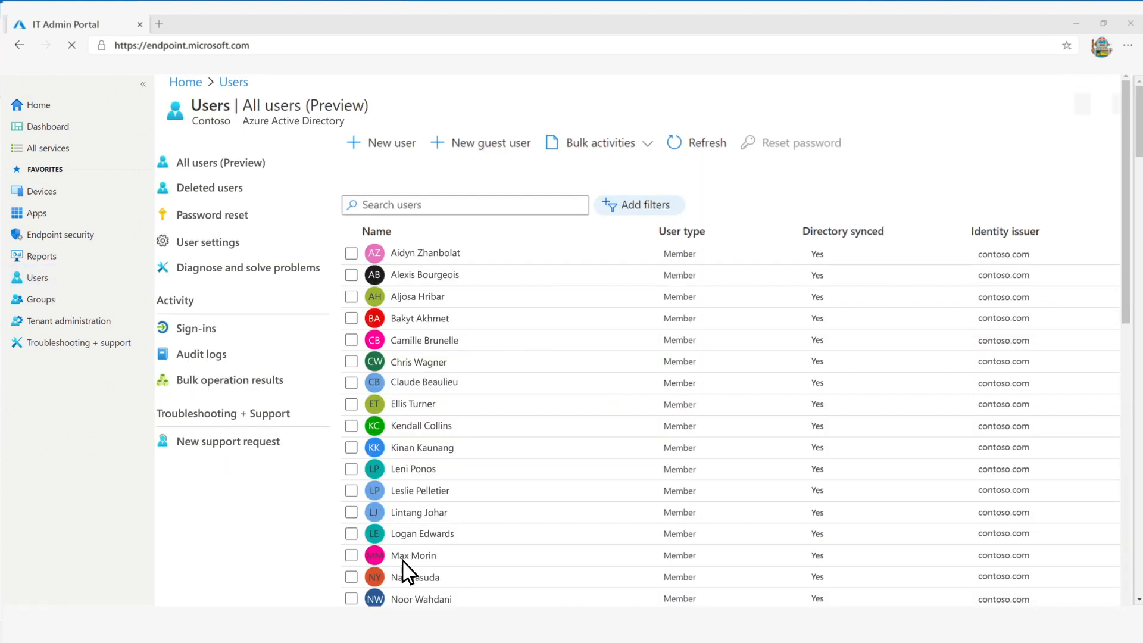
mouse_move(427, 406)
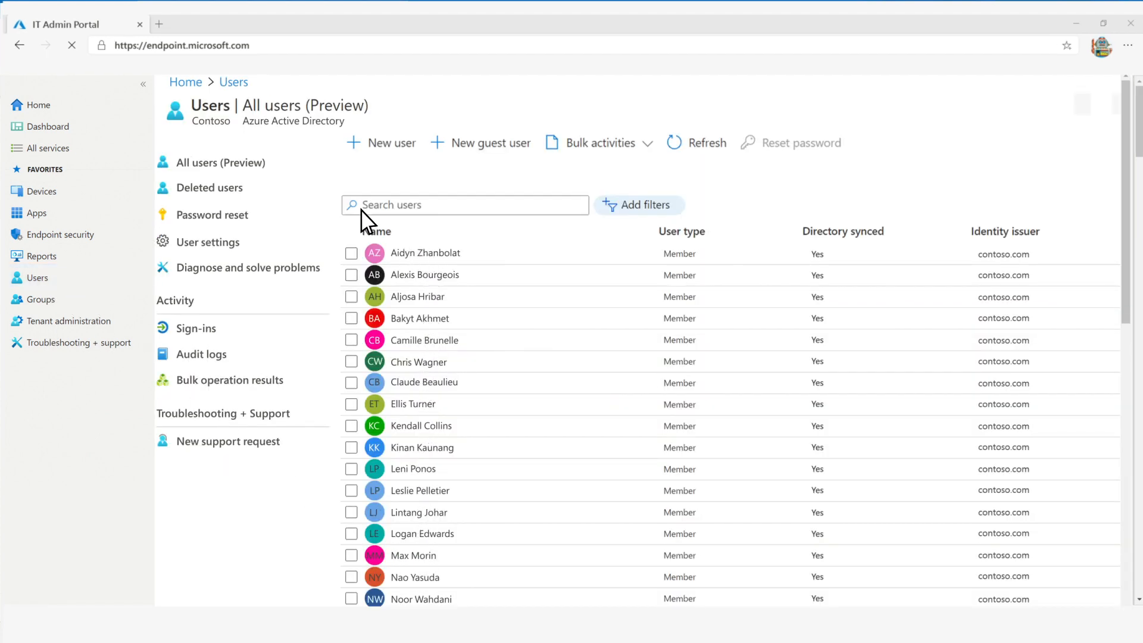
type("Cas")
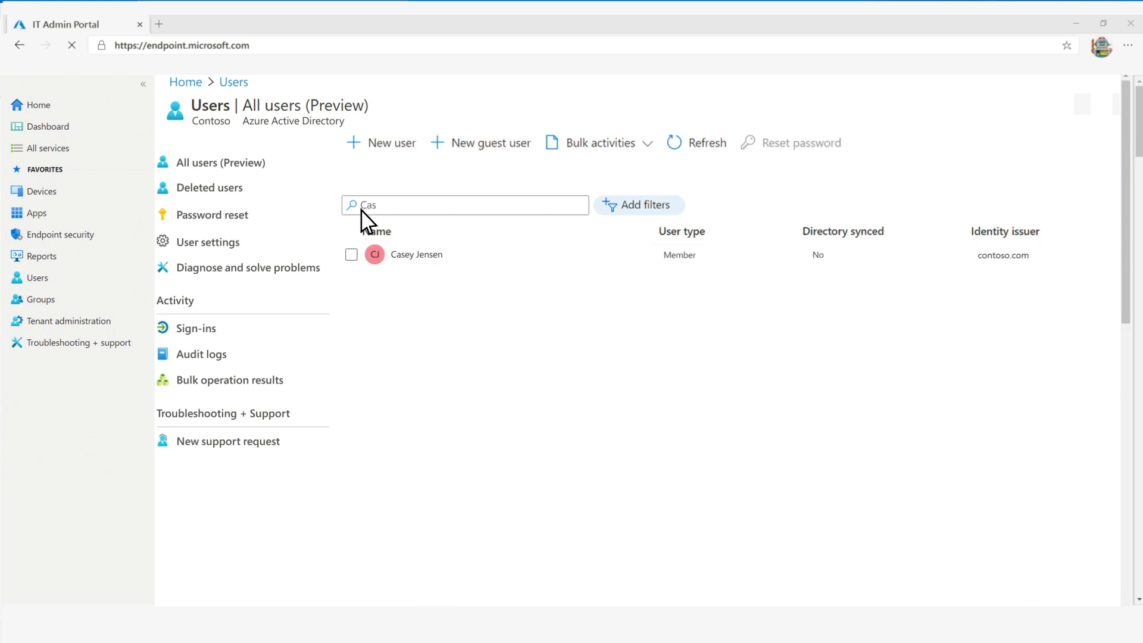
left_click(417, 254)
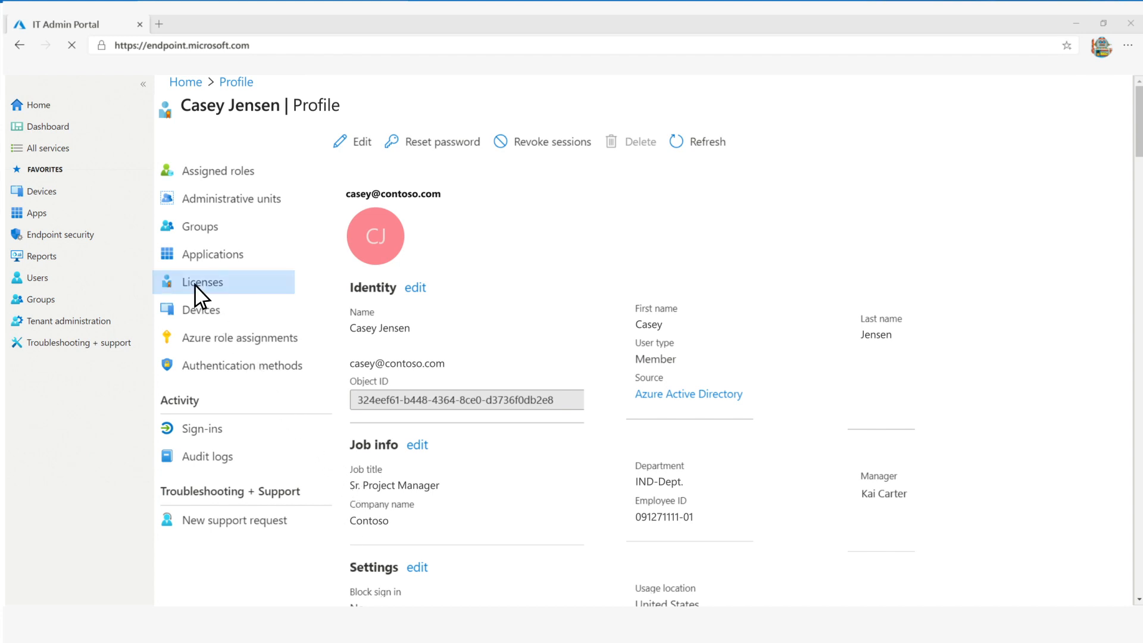
left_click(199, 226)
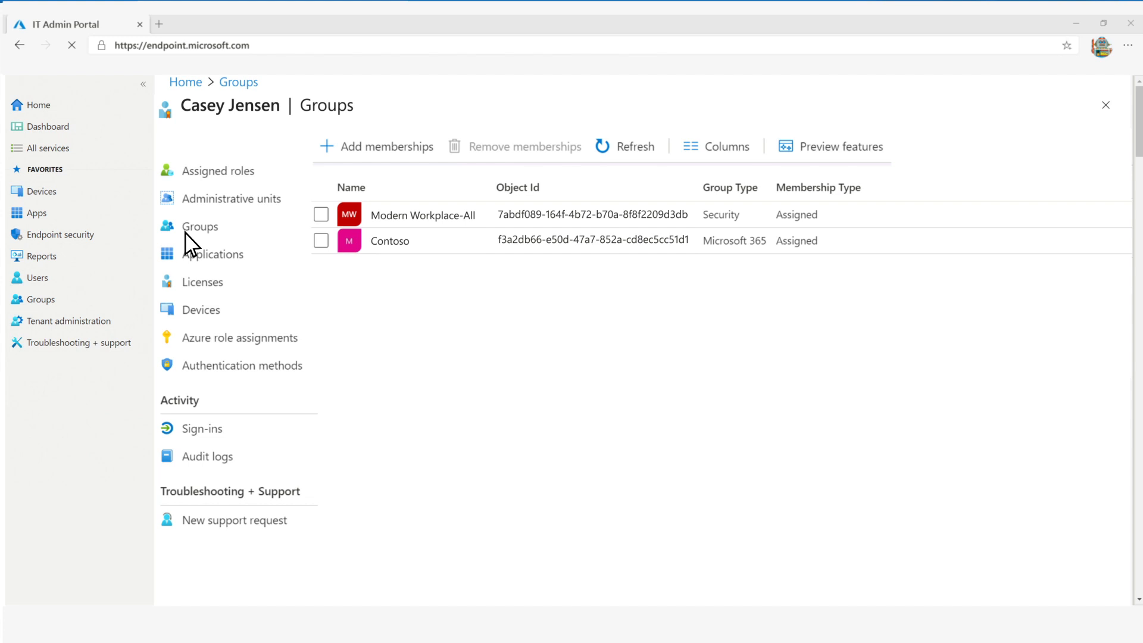
left_click(376, 147)
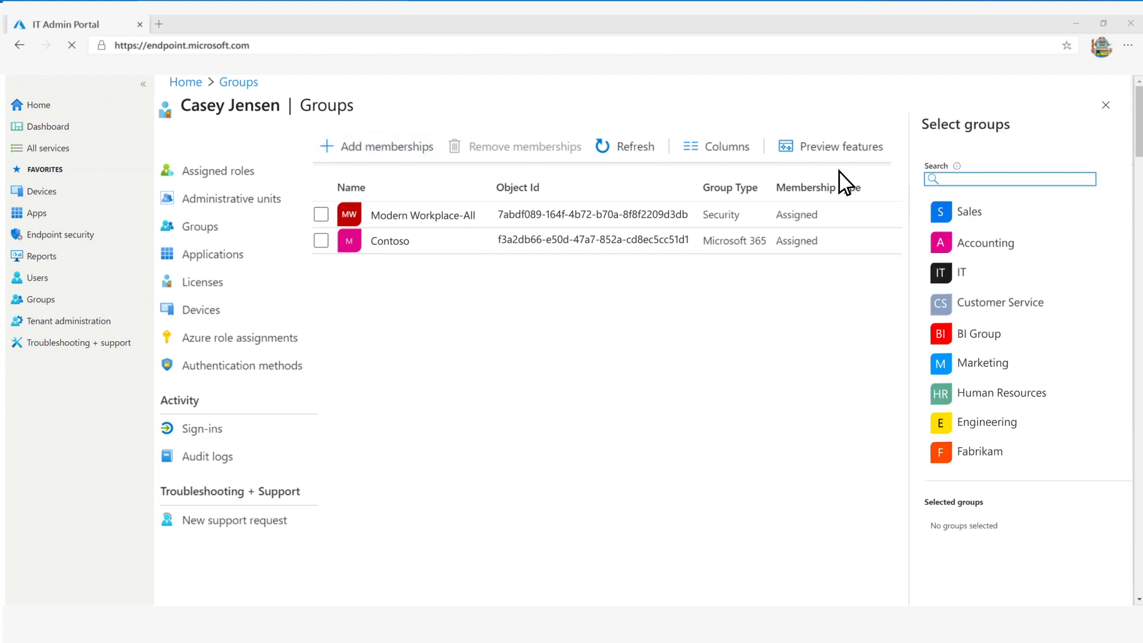
type("BI Group")
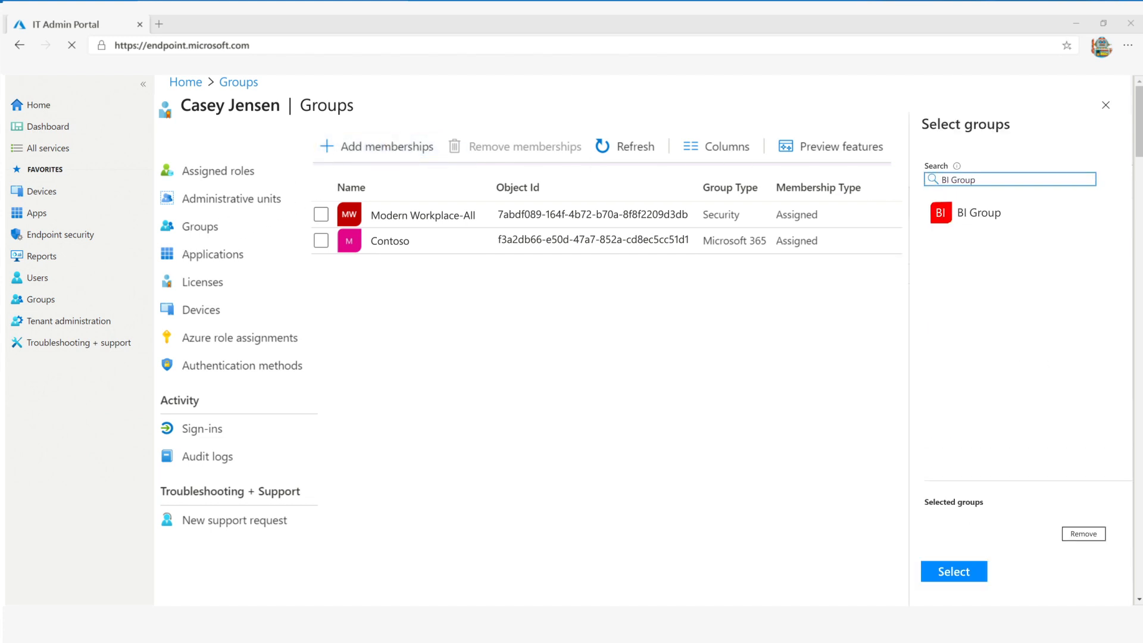
left_click(980, 212)
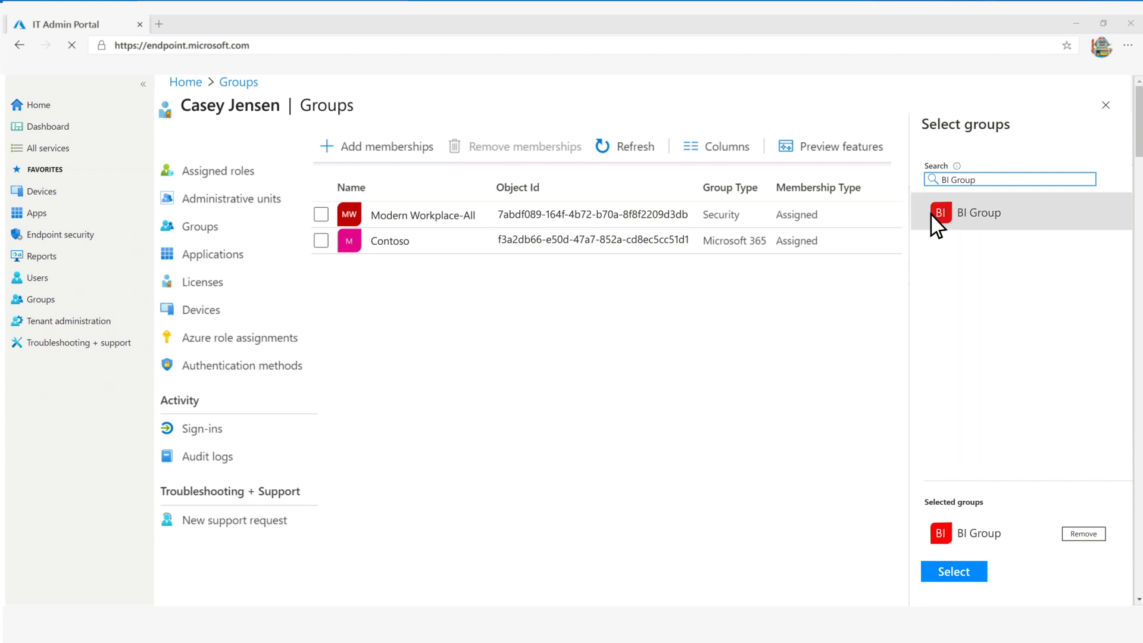
left_click(953, 570)
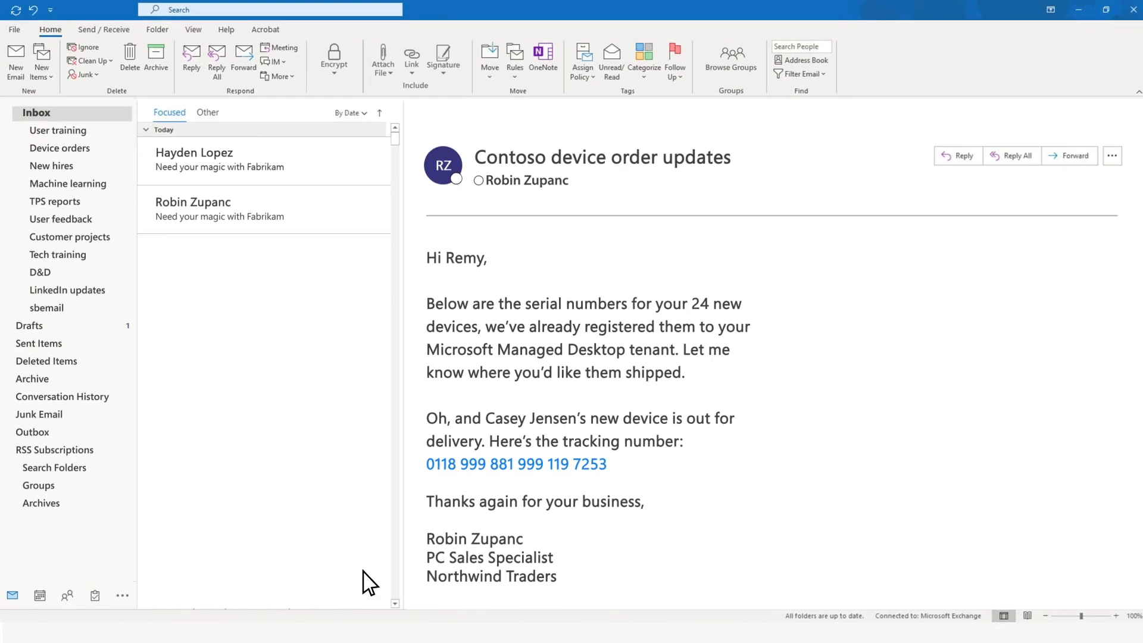
Bring up the Welcome to Contoso draft from the Drafts folder.
left_click(29, 325)
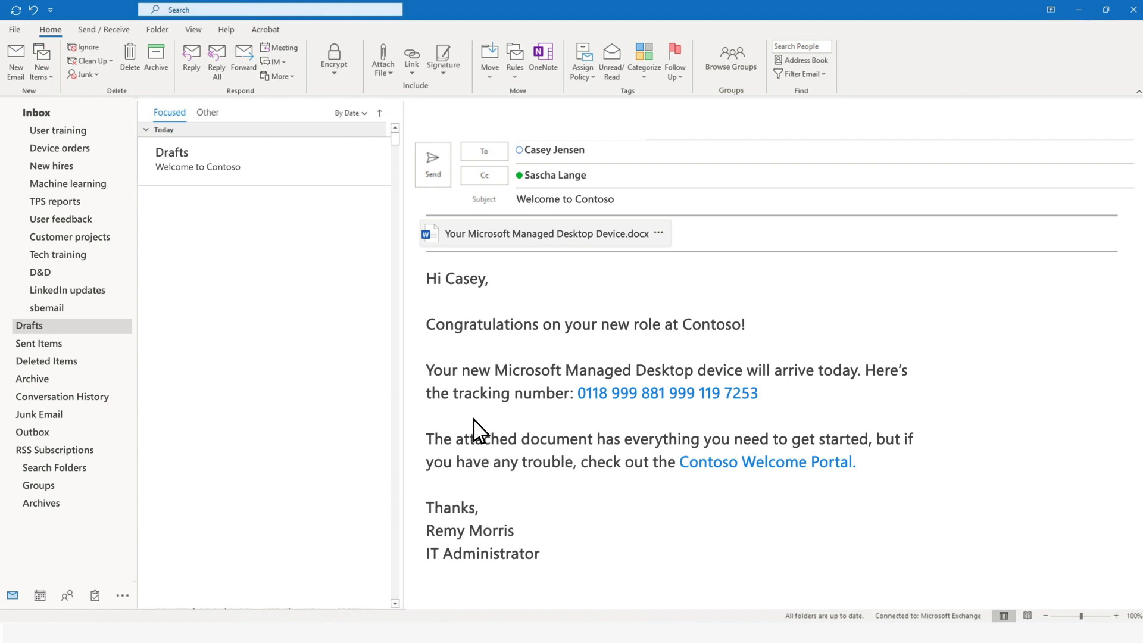
left_click(265, 210)
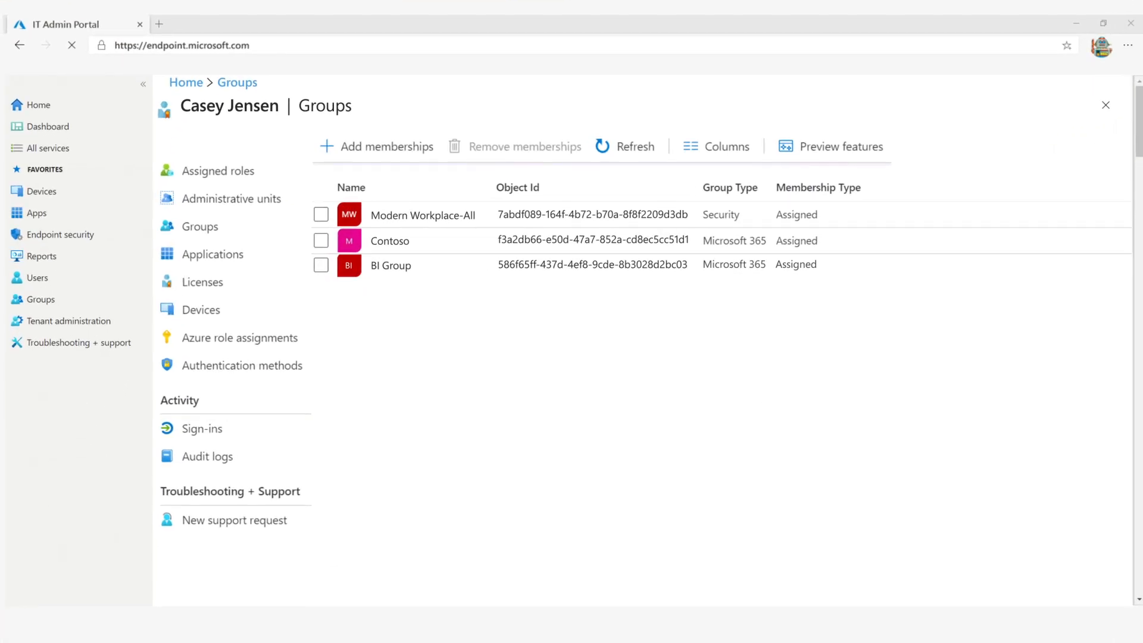
Read the Redshirt vulnerability advisory in Tenant status Messages.
left_click(70, 320)
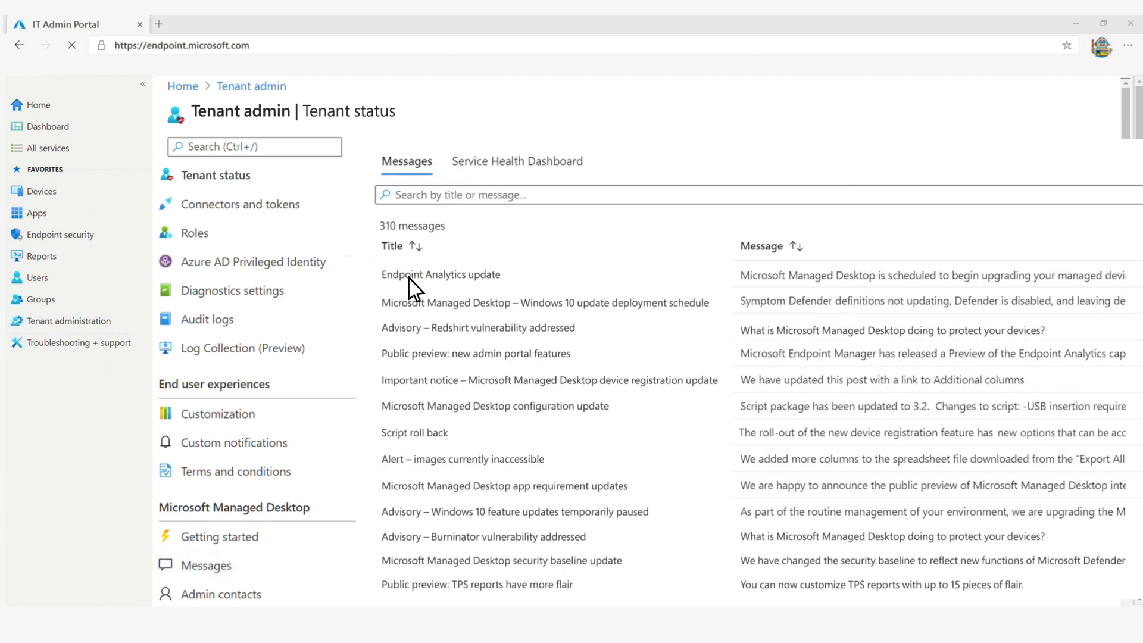
left_click(476, 329)
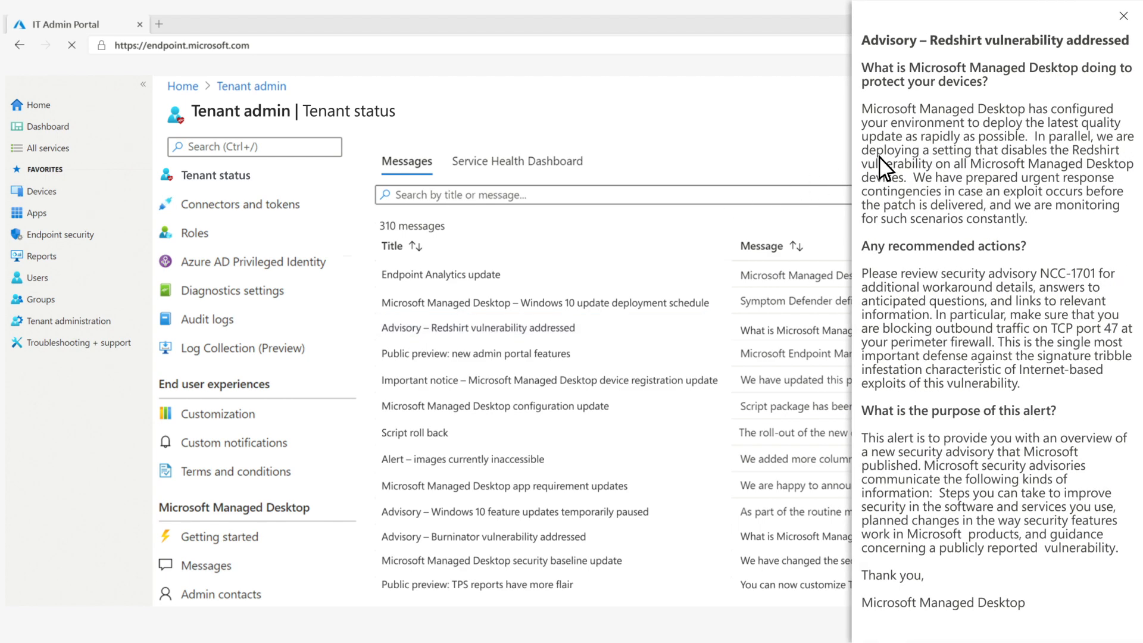
mouse_move(1035, 217)
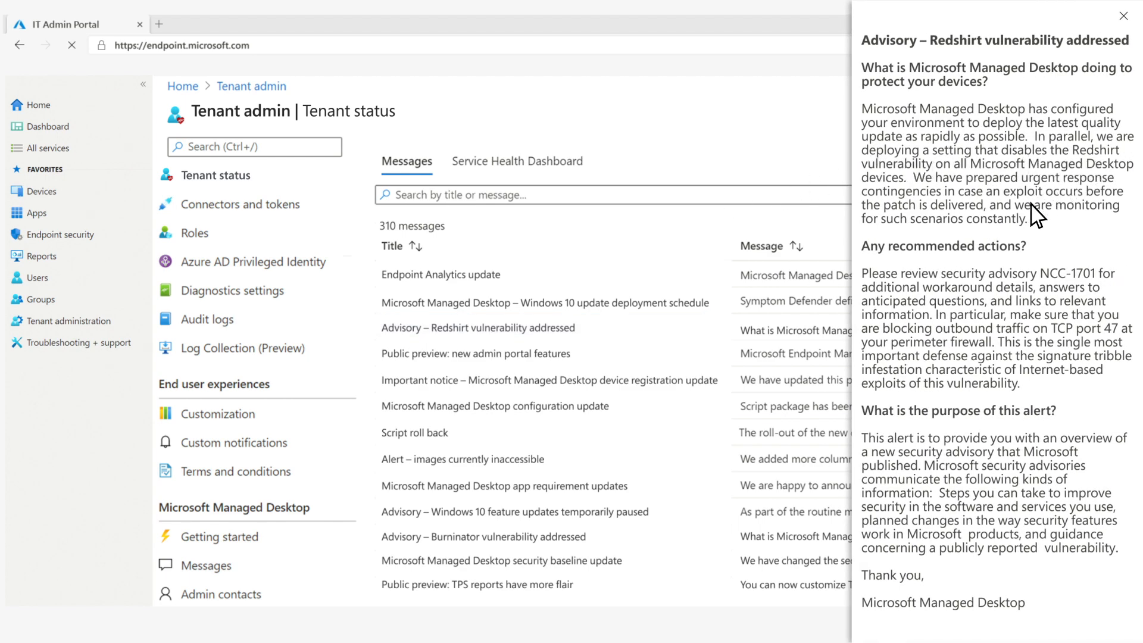
mouse_move(980, 234)
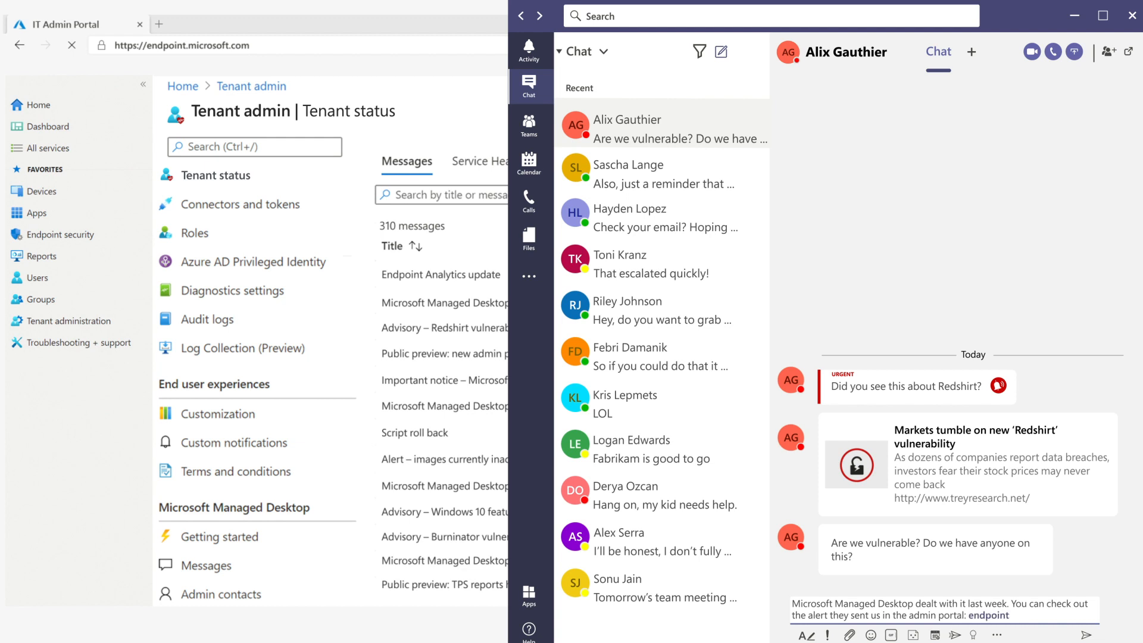
Reply to Alix pointing to the admin portal alert, then bring up the managed devices list.
left_click(1069, 635)
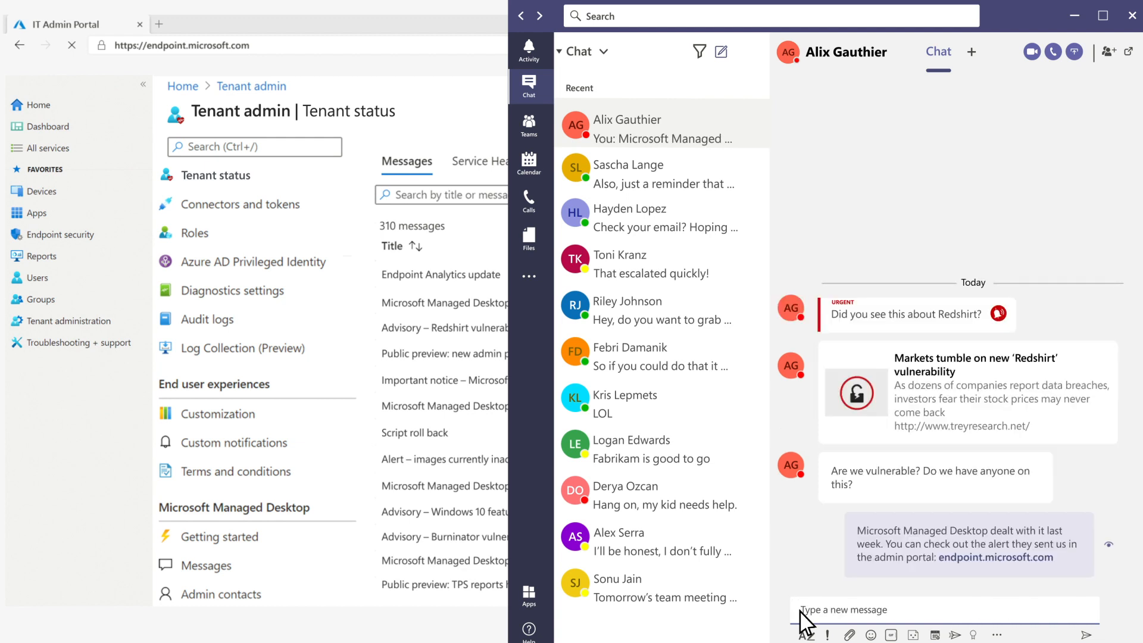
type("Let me check how many dev")
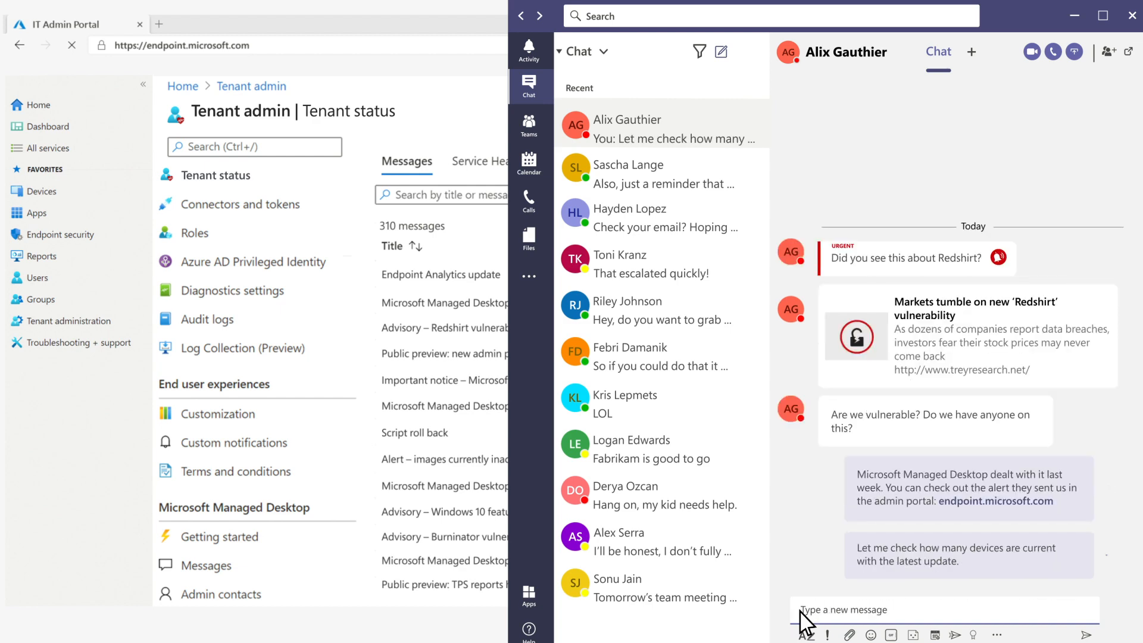
left_click(41, 190)
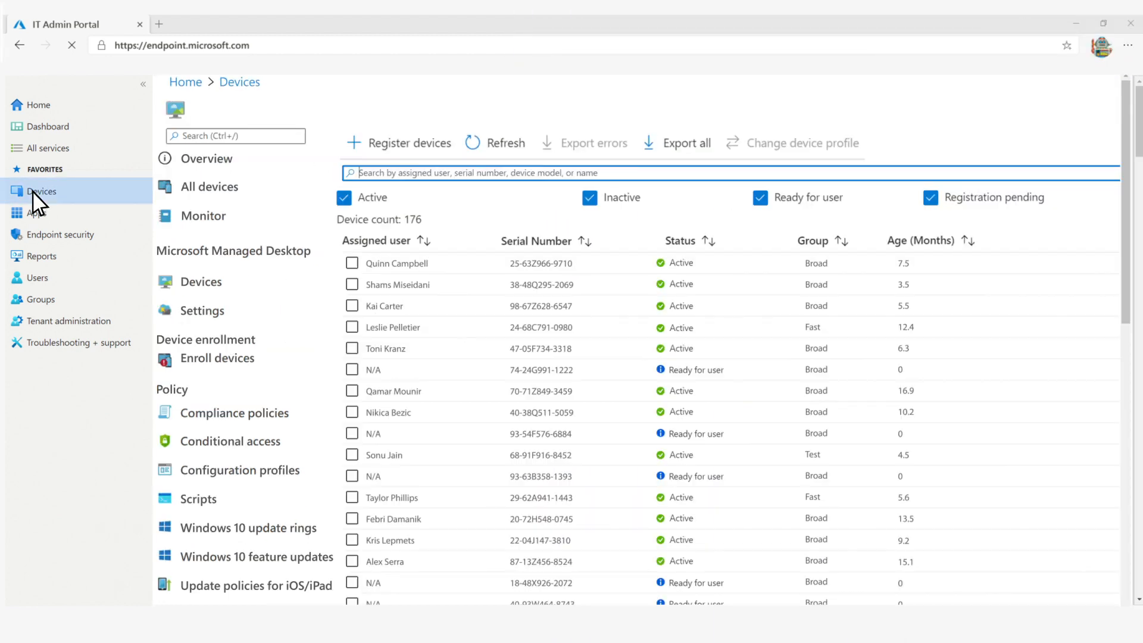
View the Contoso [Broad] Windows 10 update ring's status chart.
left_click(249, 528)
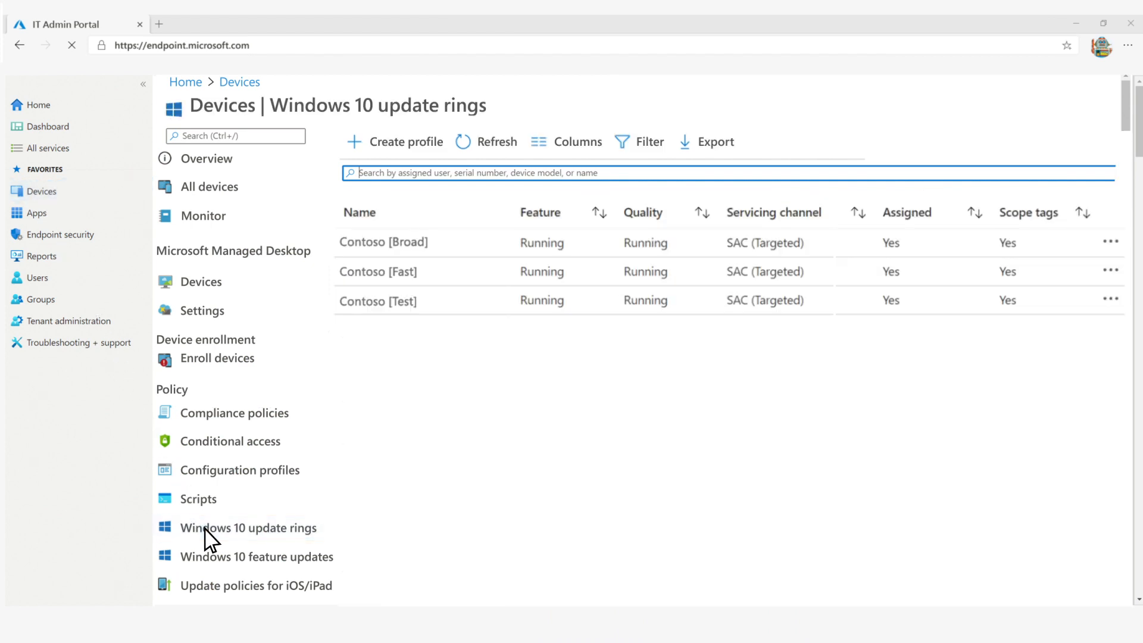
left_click(383, 242)
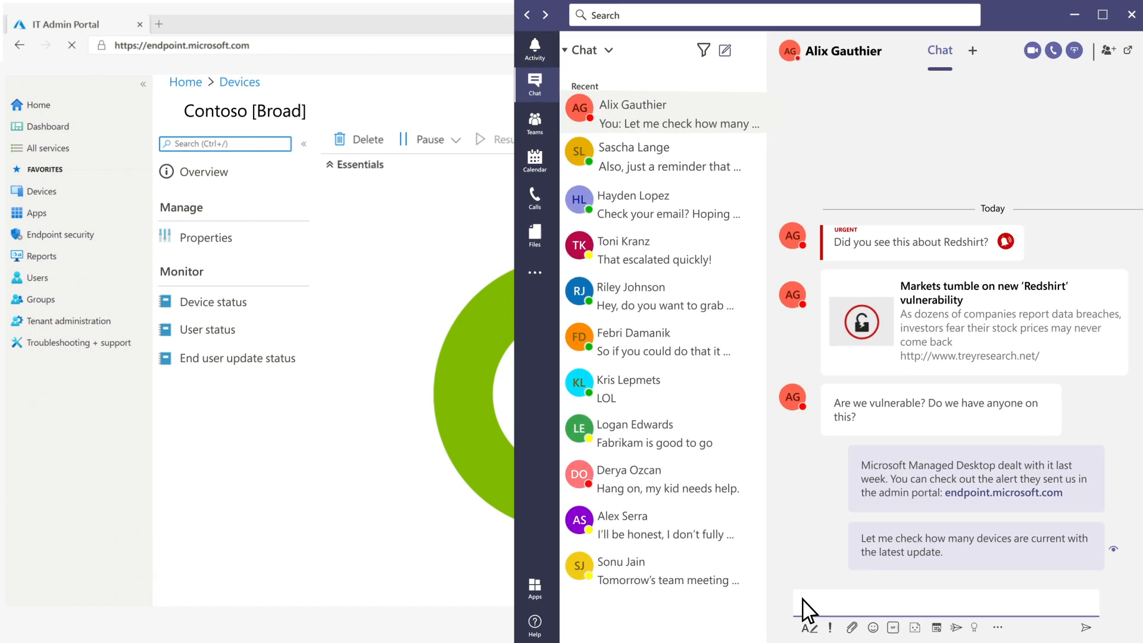
Tell Alix that 95% of devices have the most recent security update.
type("95% of our devices have the most recent security update.")
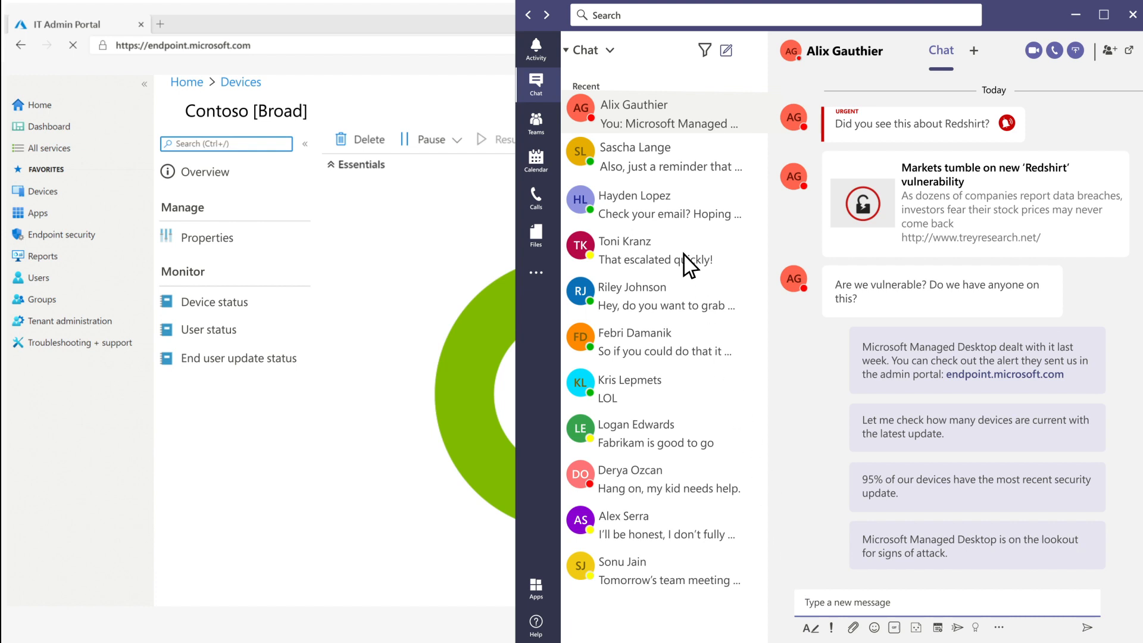
Tell the Fabrikam new hires chat that user accounts are ready, then return to the inbox.
left_click(634, 156)
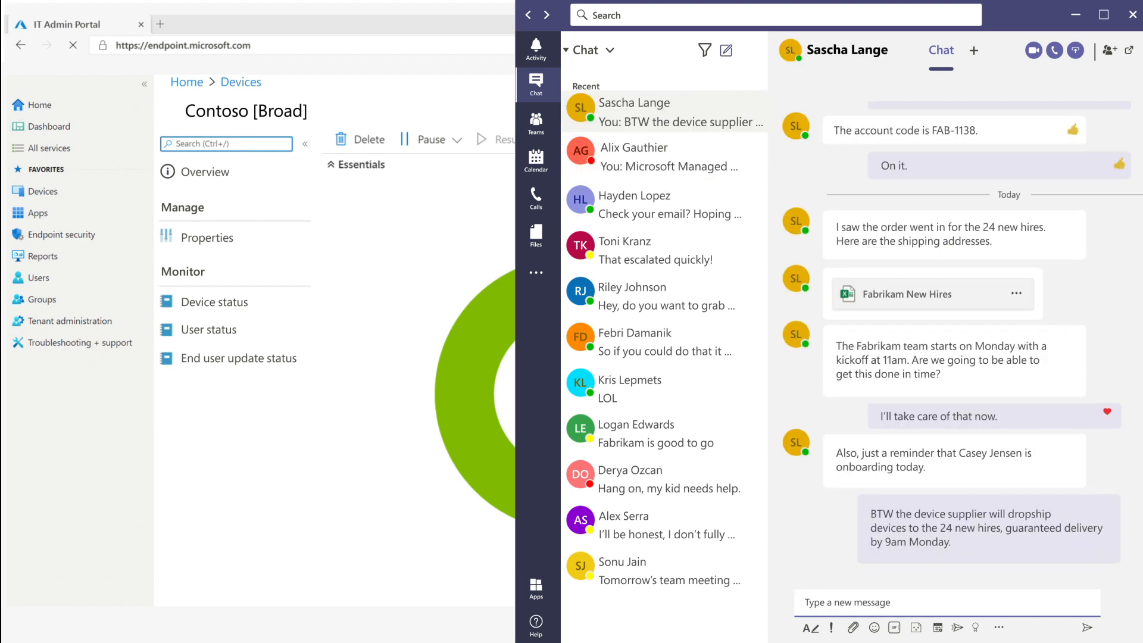
type("User accounts have everythi")
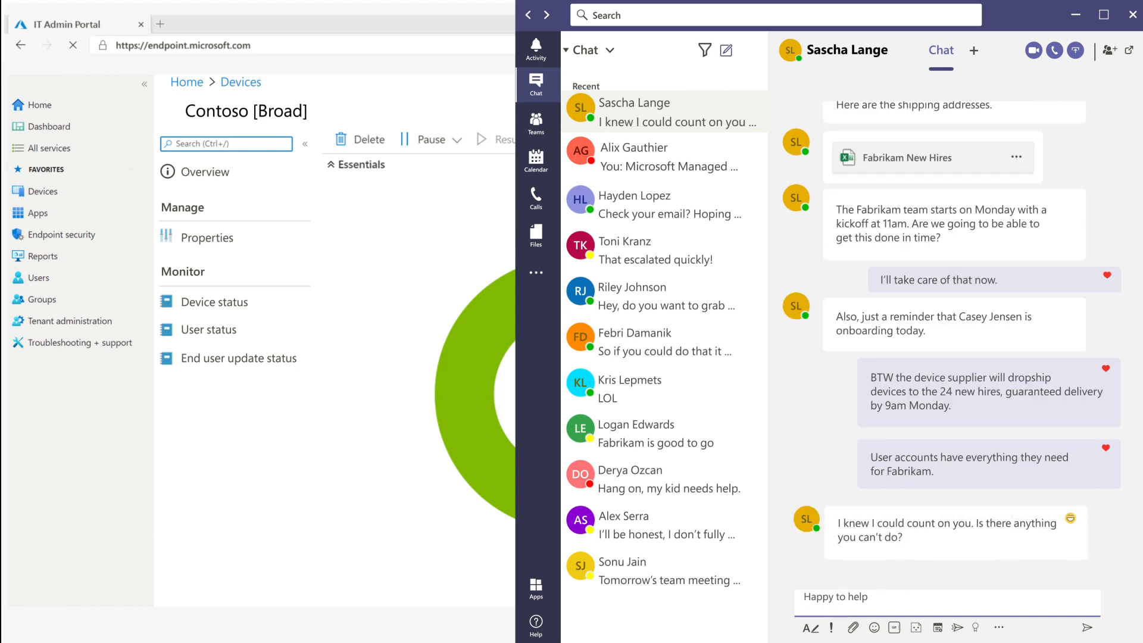
left_click(1086, 628)
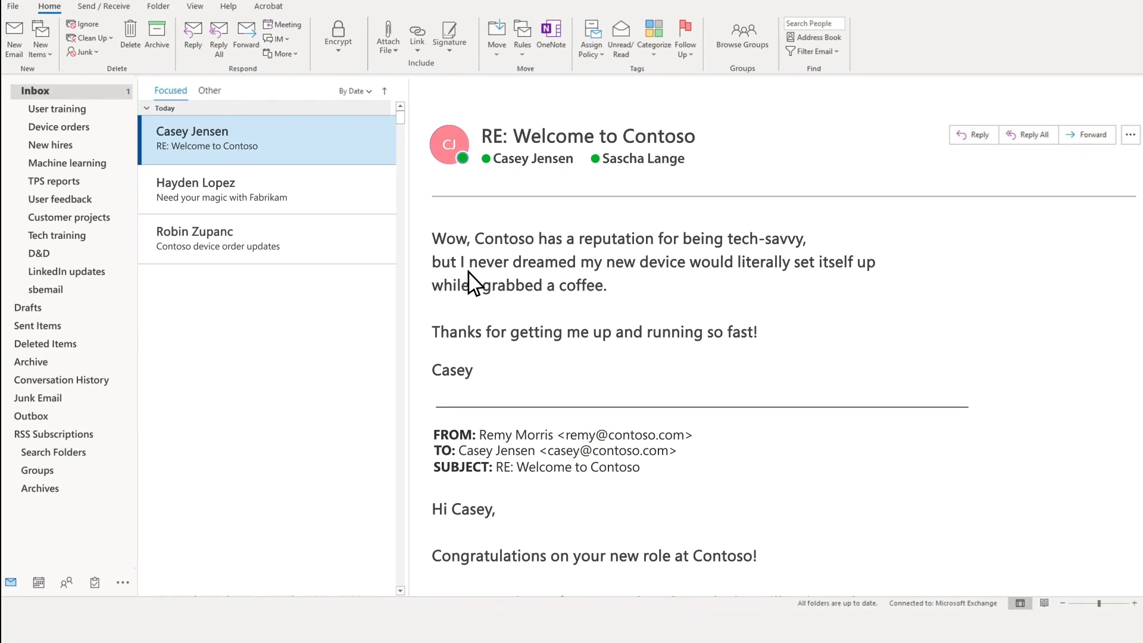
mouse_move(864, 283)
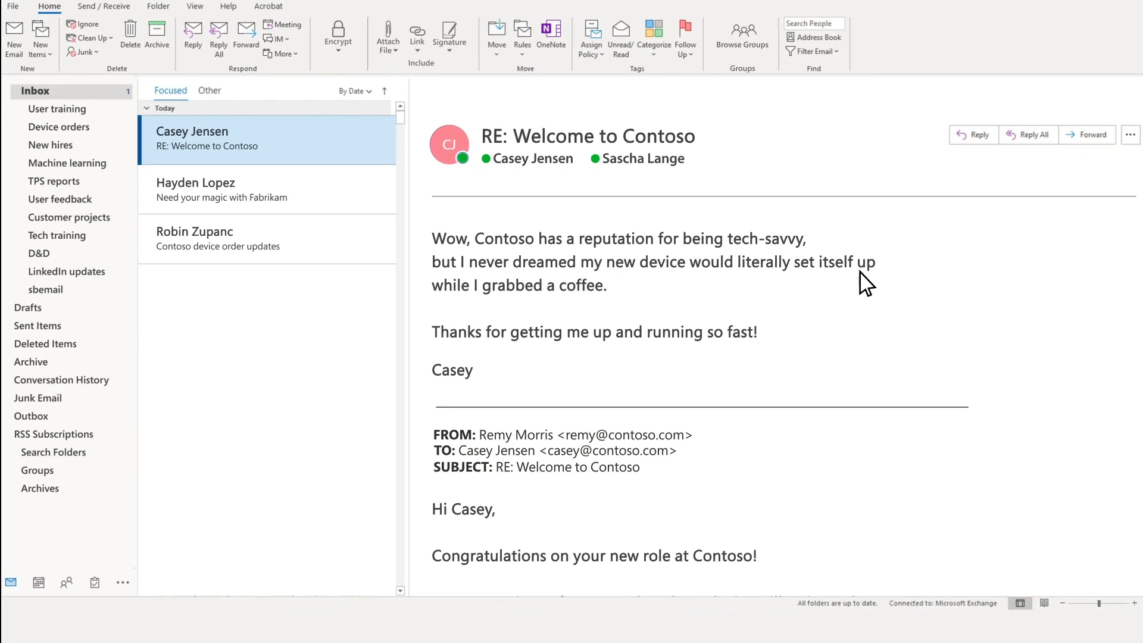
mouse_move(637, 359)
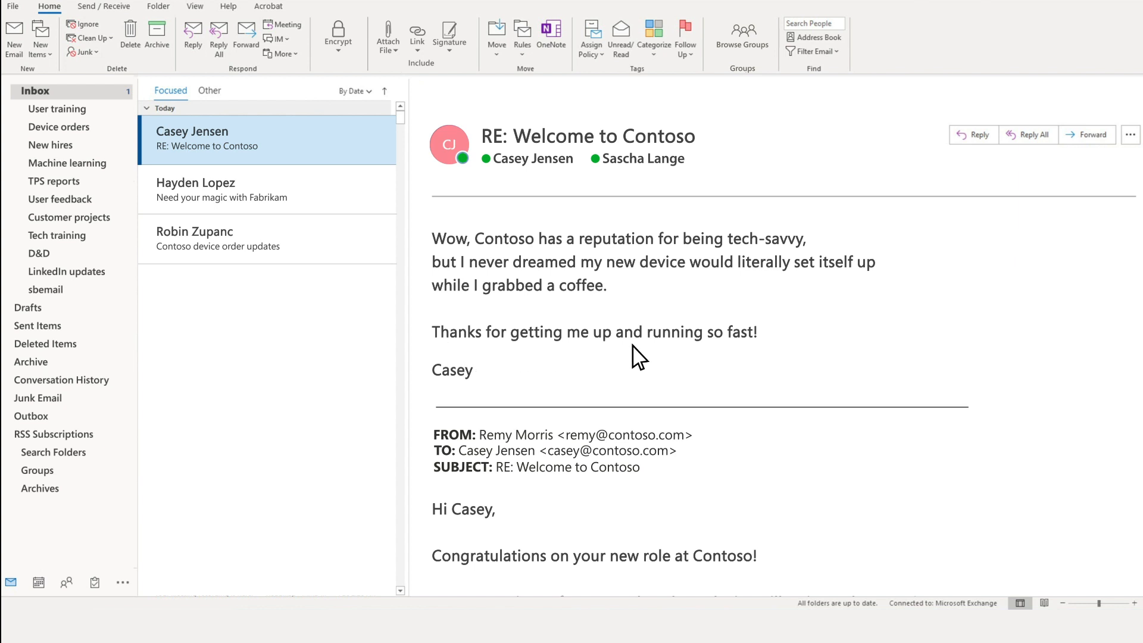
mouse_move(399, 223)
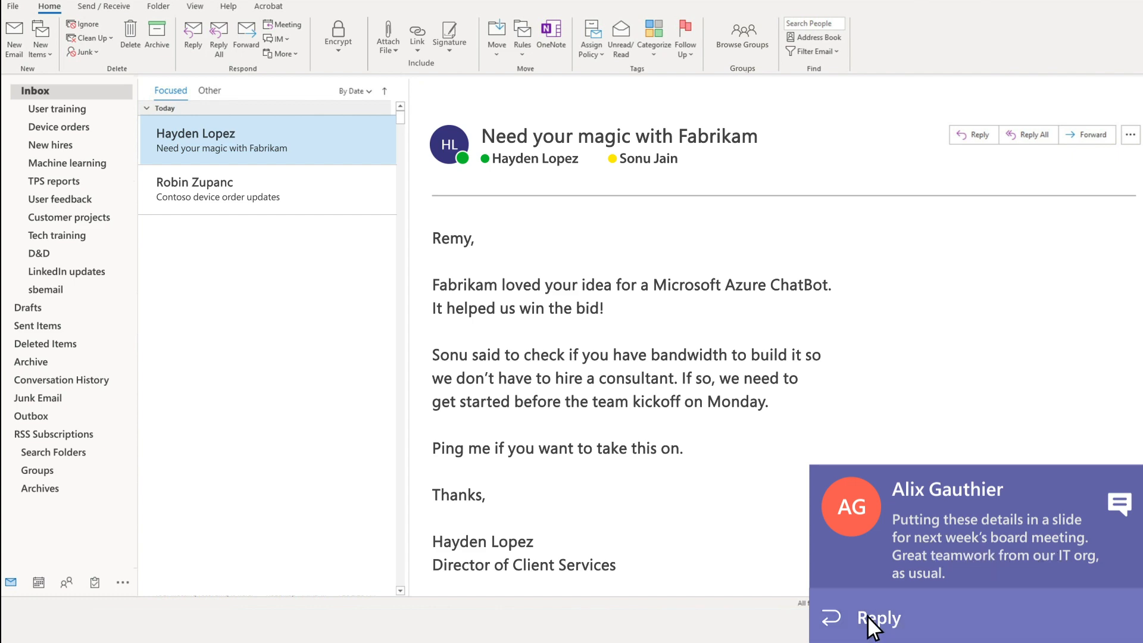
Reply in the Hayden Lopez chat about the Fabrikam ChatBot: "You know I love playing around…".
left_click(878, 618)
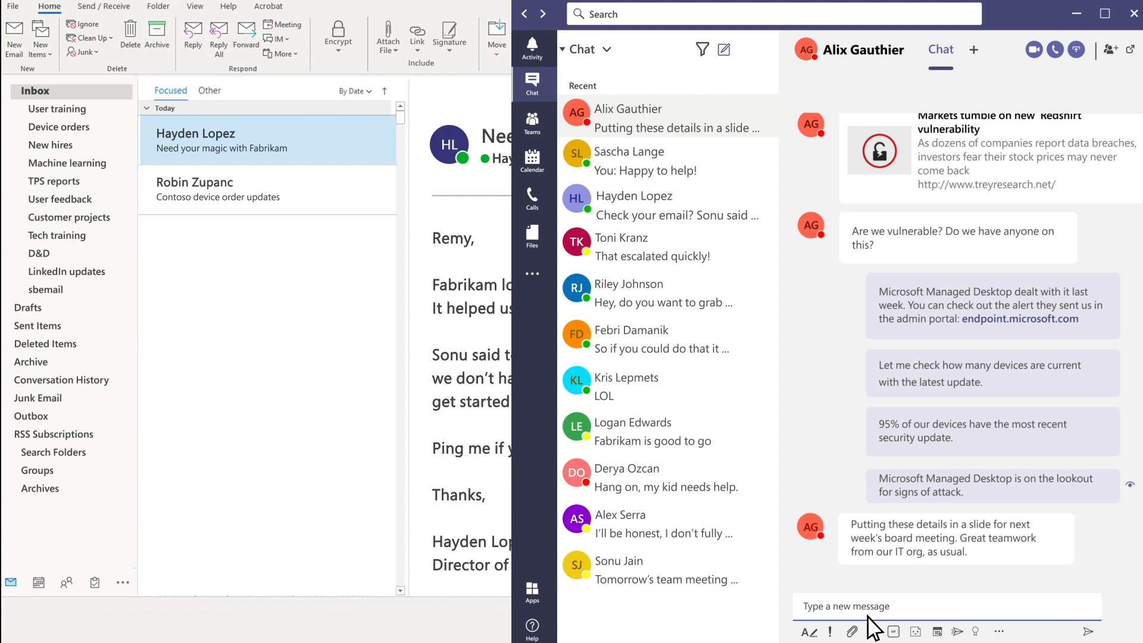
left_click(633, 195)
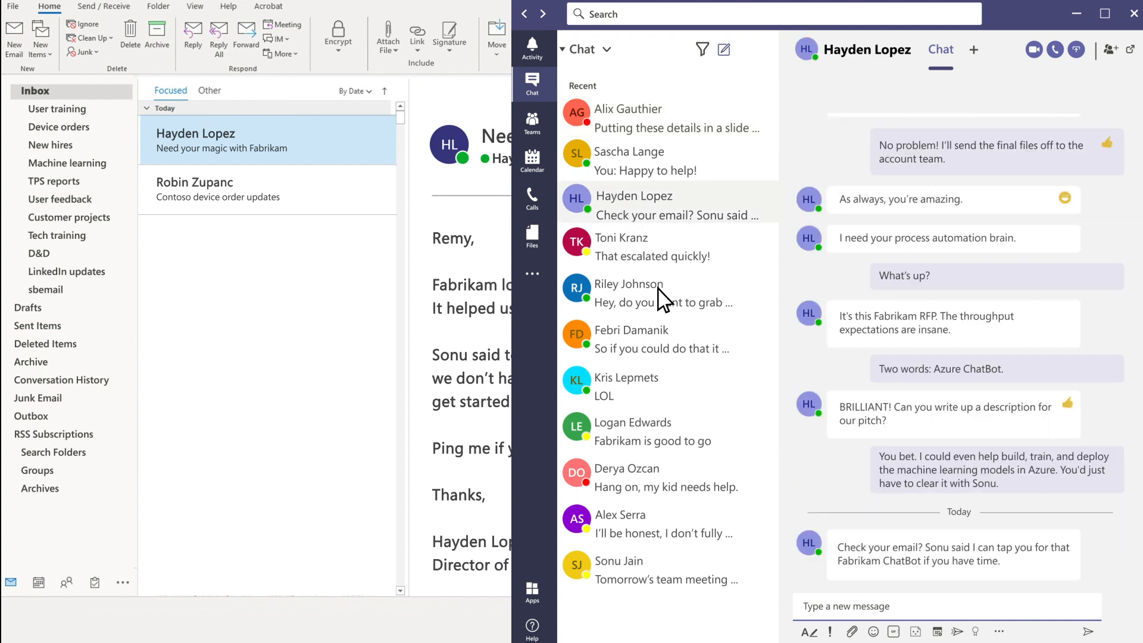
type("You know I love playing aroun")
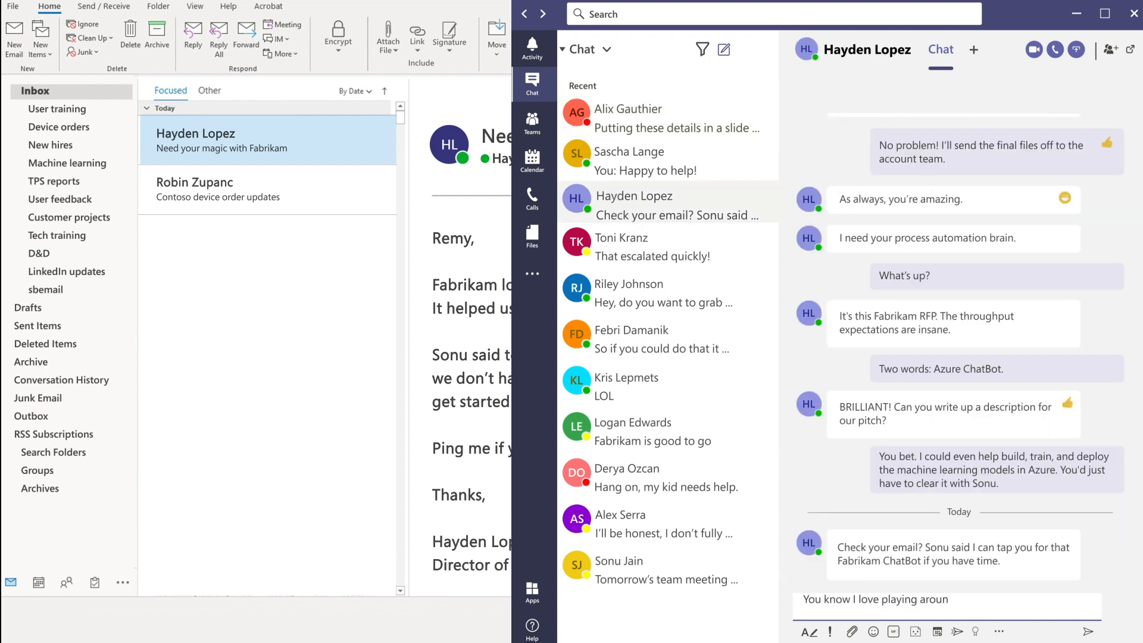